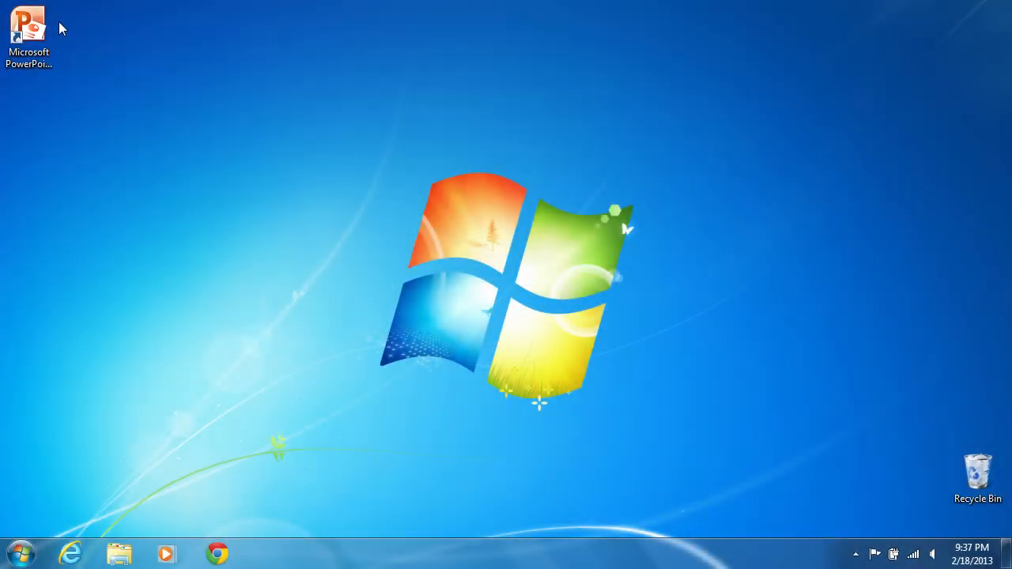
# Step: Launch PowerPoint and open the recent My Flowers presentation
pyautogui.doubleClick(30, 31)
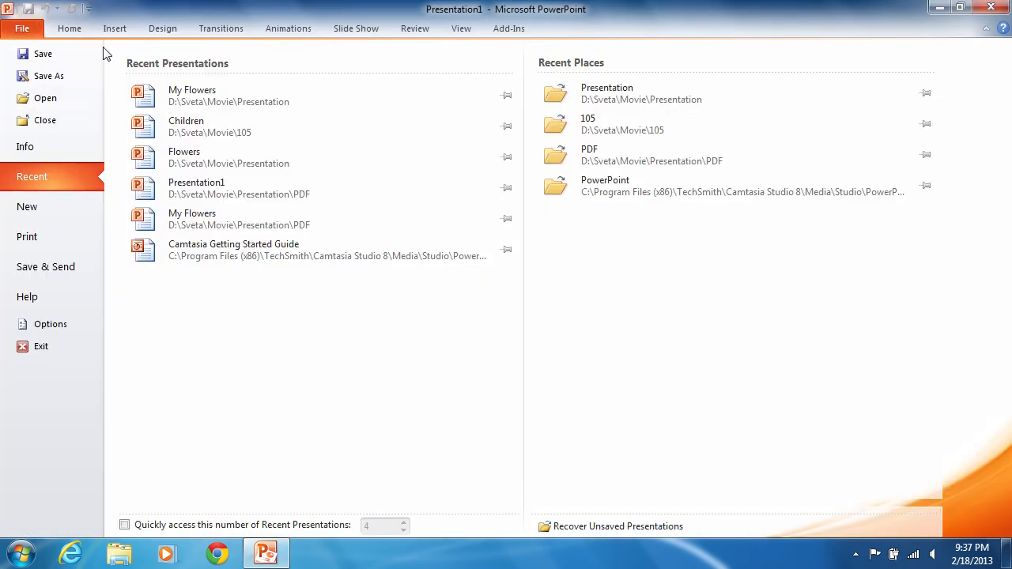
pyautogui.click(192, 95)
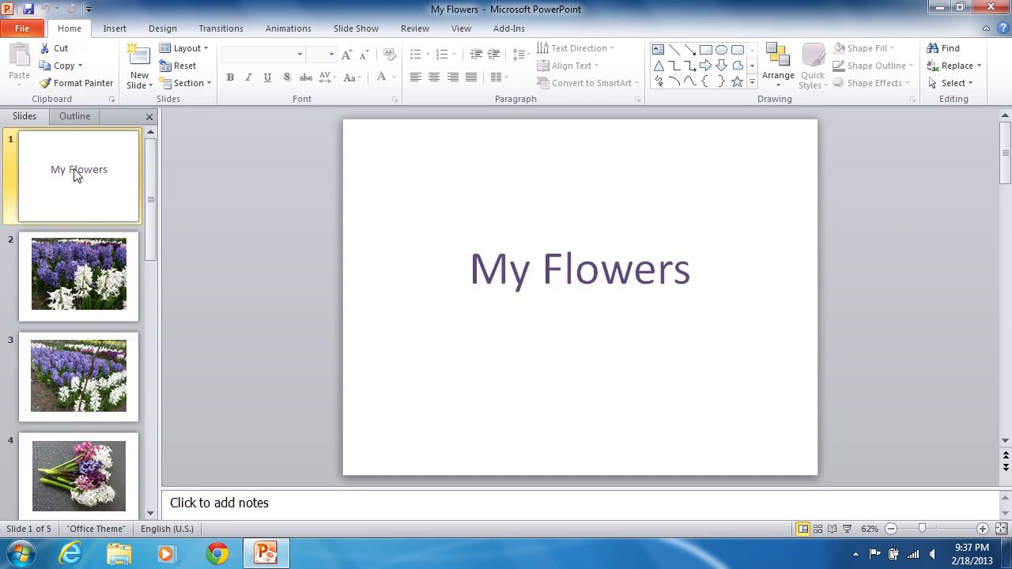
# Step: Add an Untitled Section at the top of the My Flowers slides
pyautogui.click(185, 83)
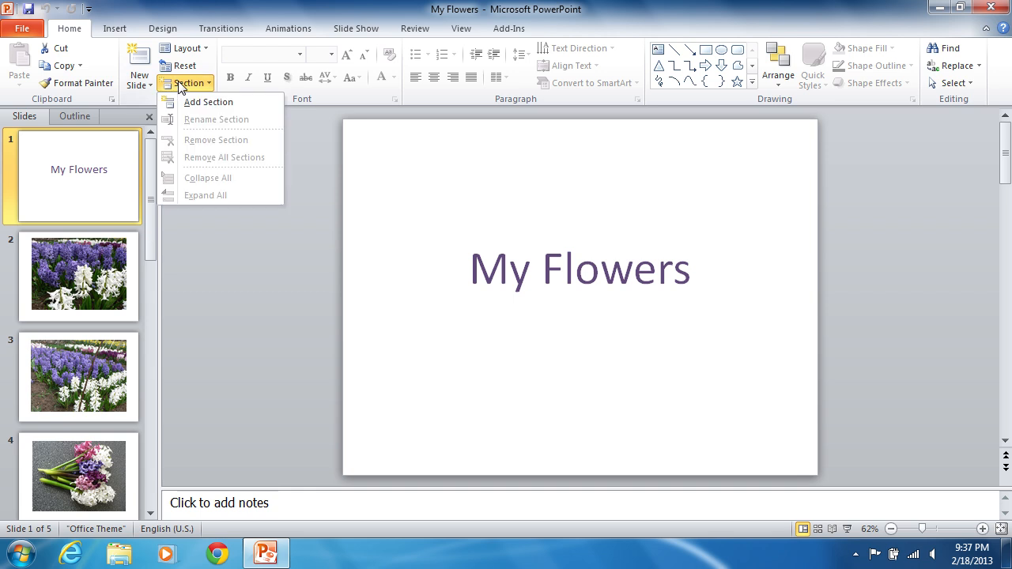
pyautogui.moveTo(208, 102)
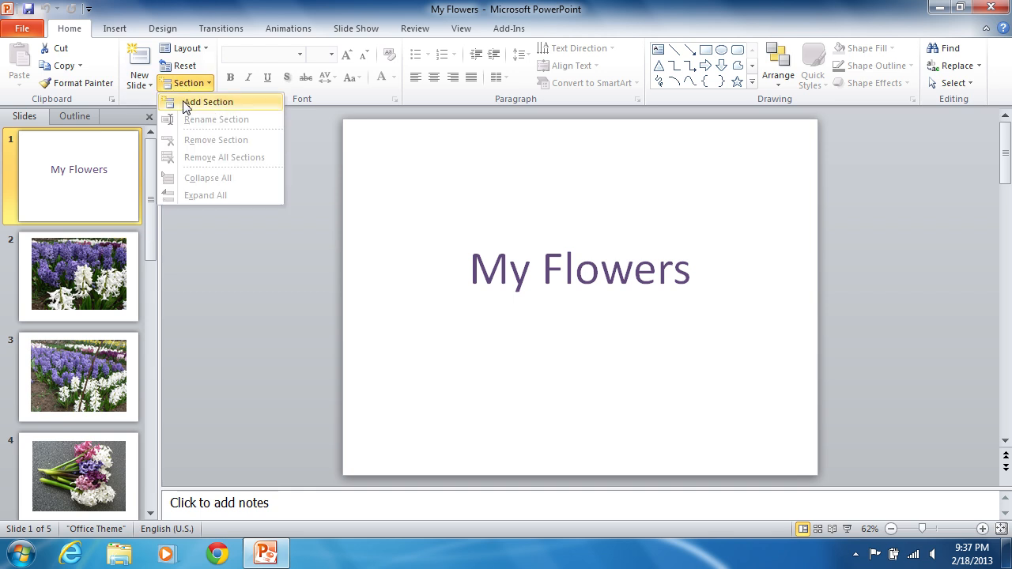
pyautogui.click(208, 101)
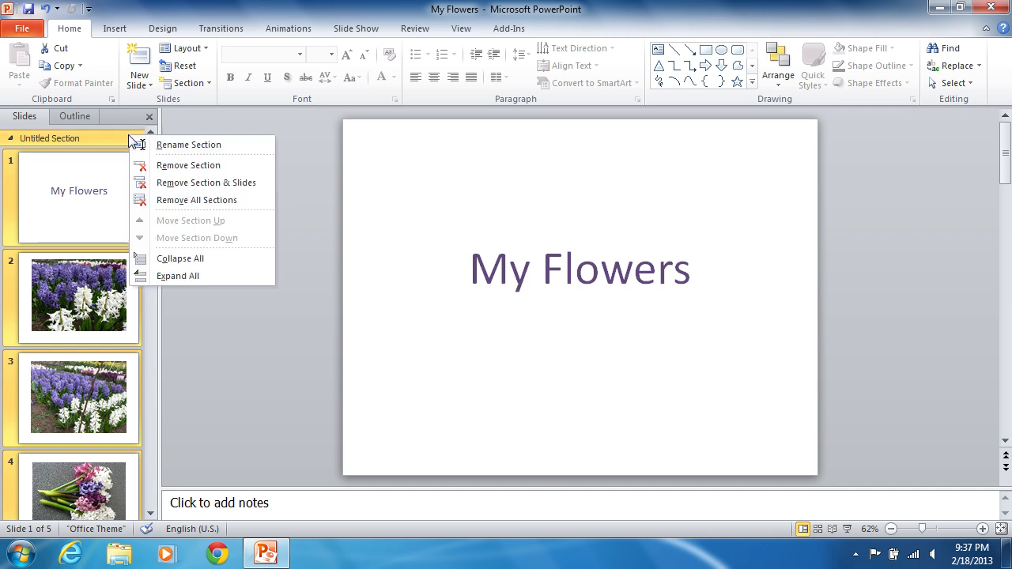
pyautogui.moveTo(188, 144)
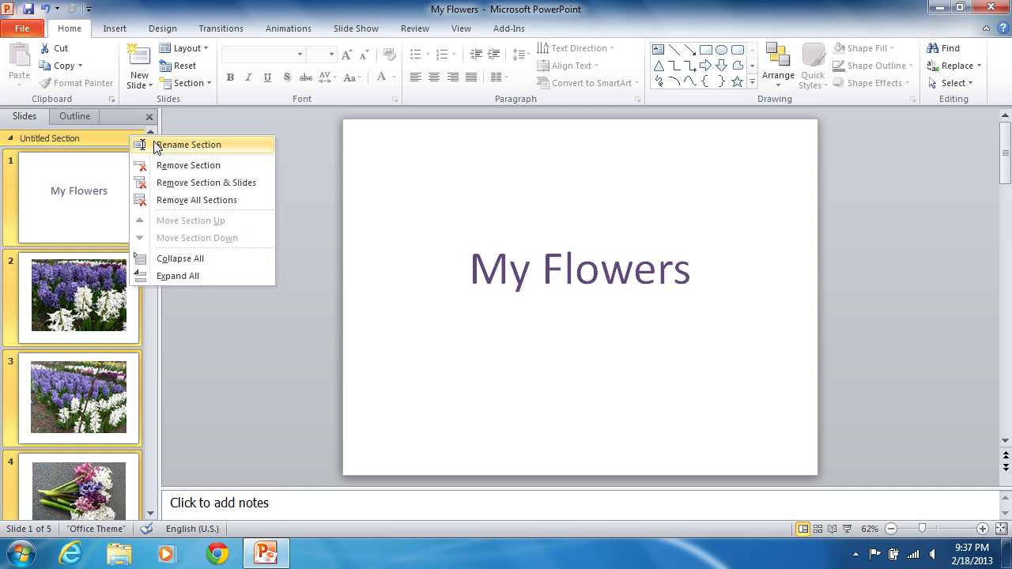
# Step: Rename the Untitled Section to 'Title'
pyautogui.click(187, 144)
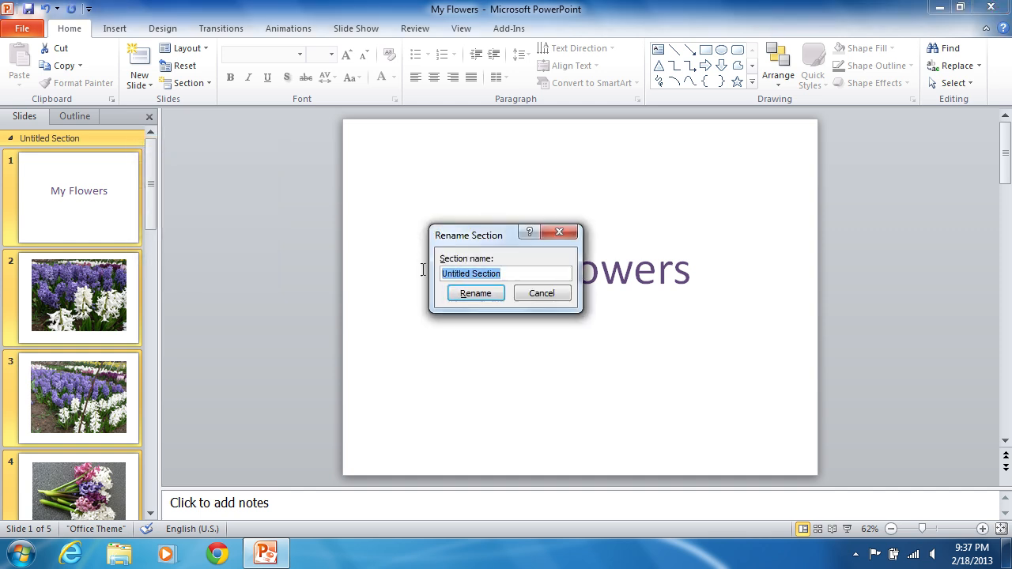
pyautogui.write('Title')
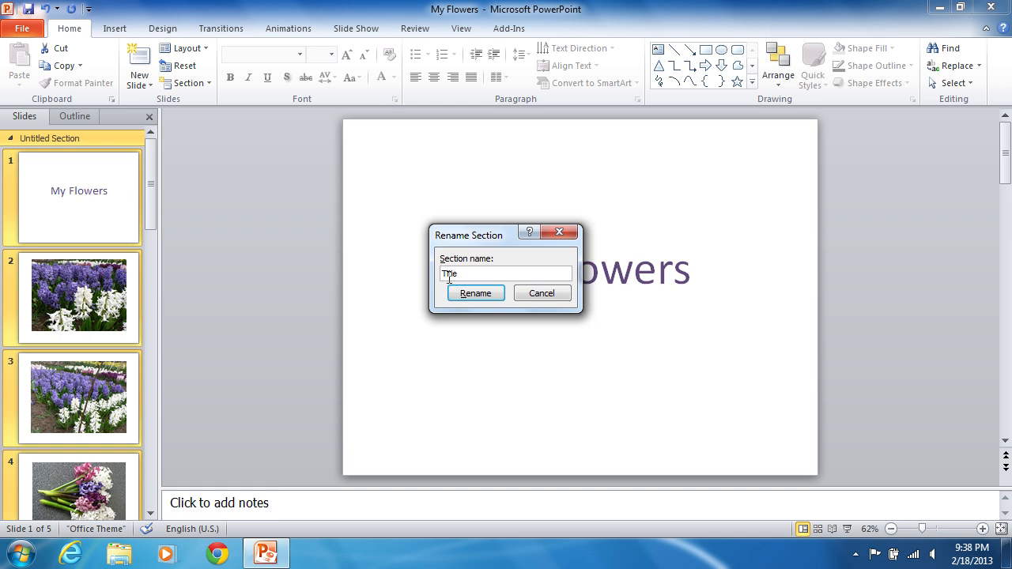
pyautogui.click(475, 294)
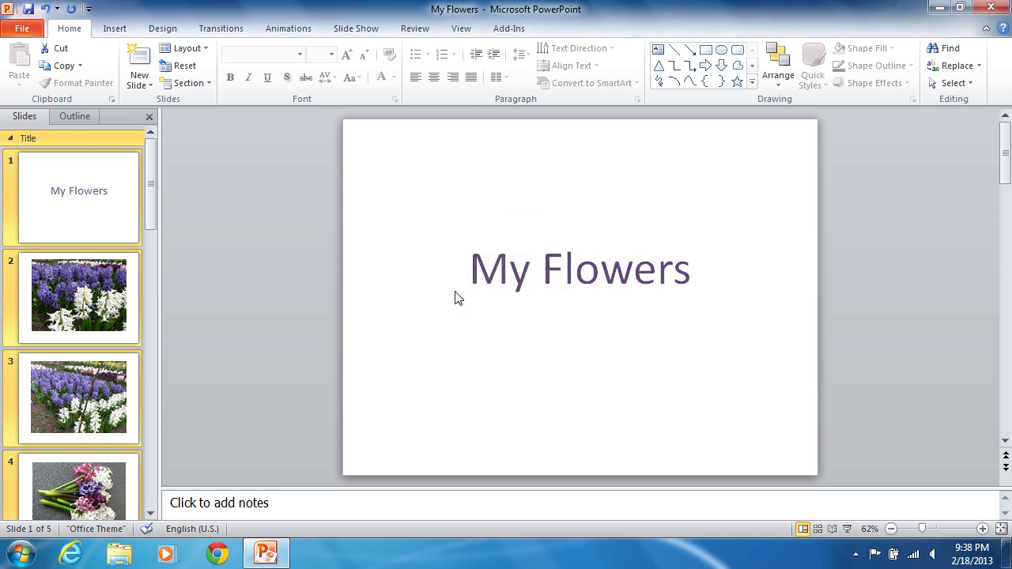
pyautogui.click(78, 296)
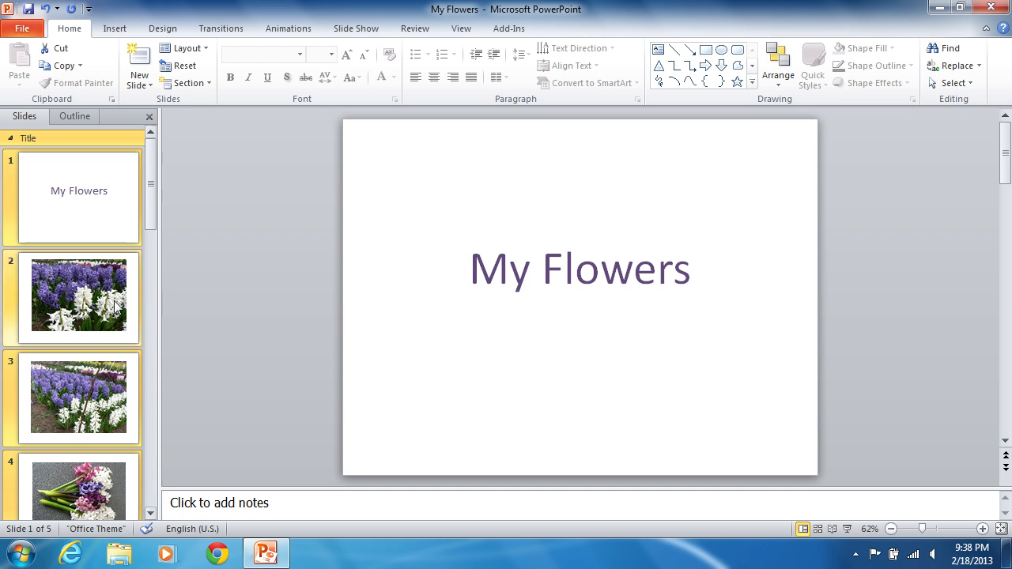
# Step: Add a new section beginning at slide 2, leaving slide 1 under Title
pyautogui.click(78, 295)
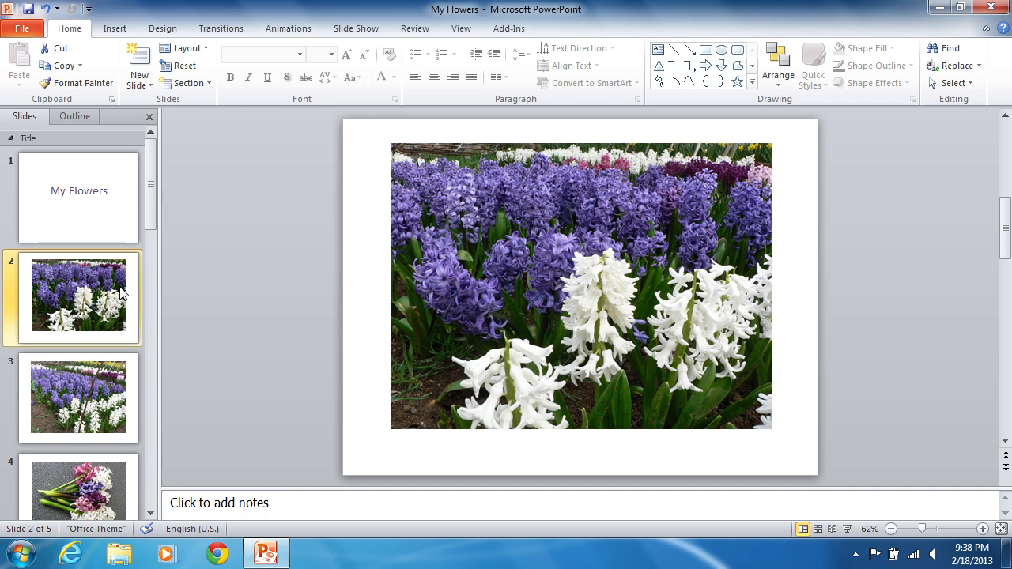
pyautogui.rightClick(78, 295)
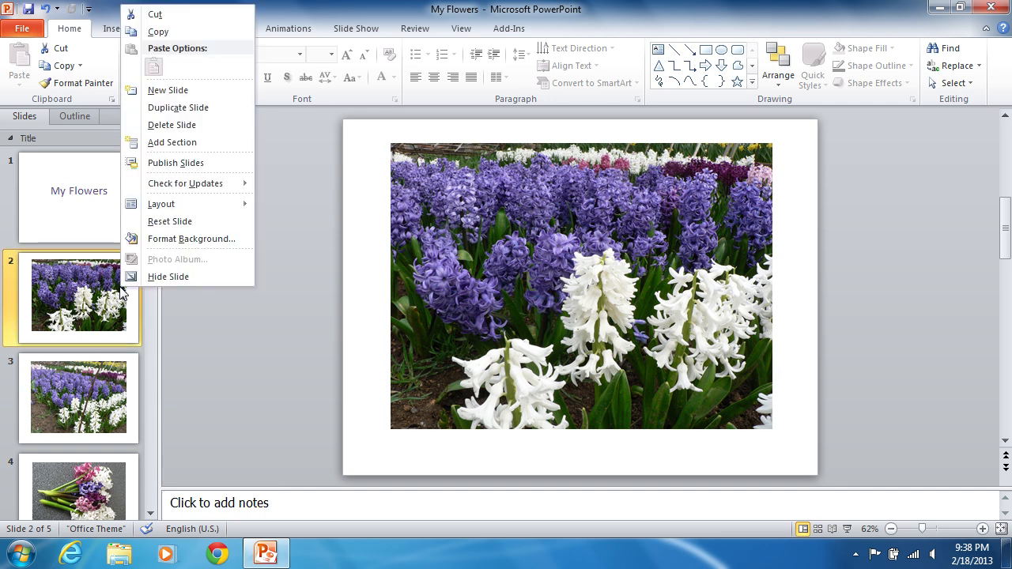
pyautogui.moveTo(172, 142)
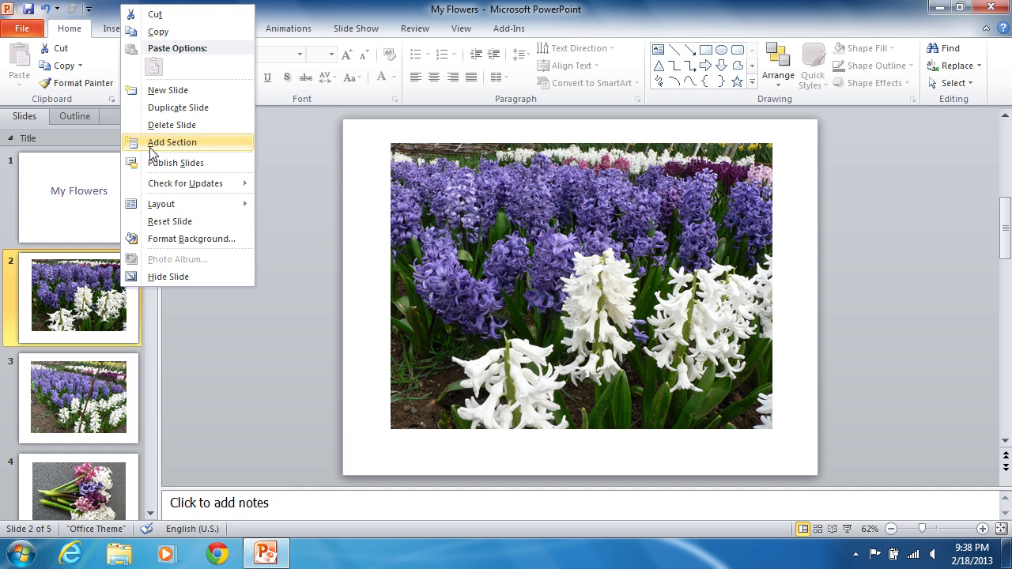
pyautogui.click(173, 142)
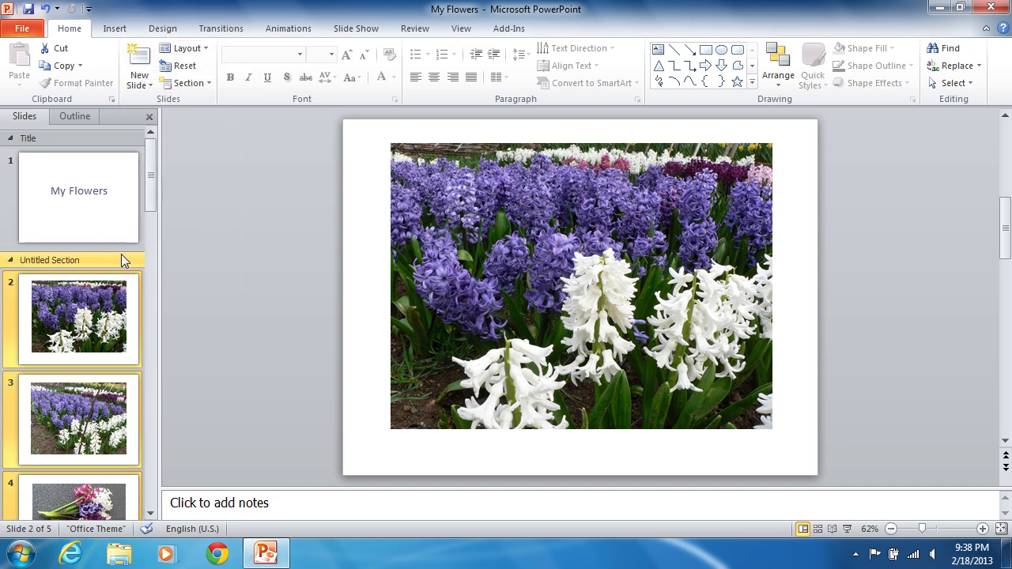
pyautogui.rightClick(49, 259)
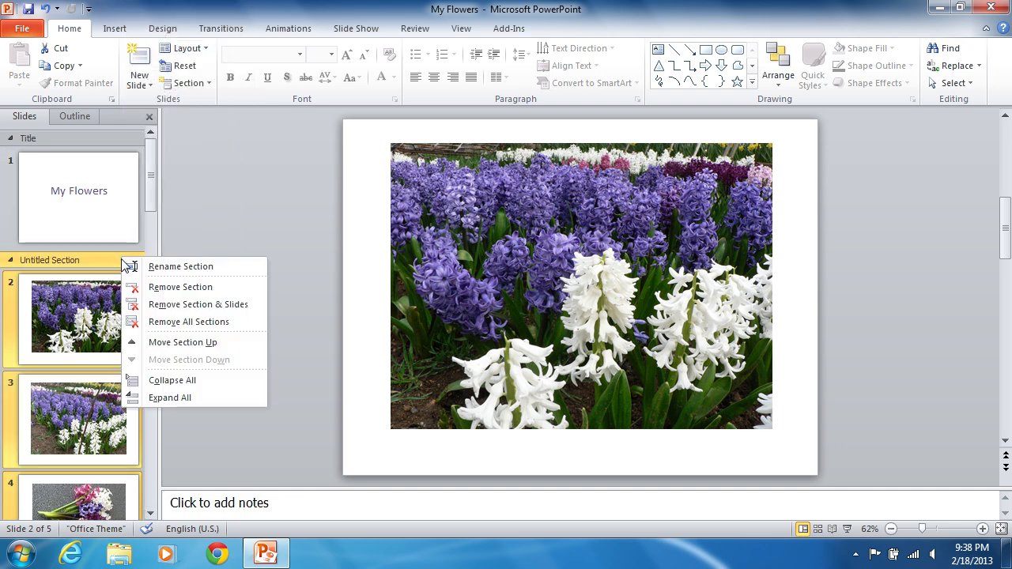
pyautogui.moveTo(180, 266)
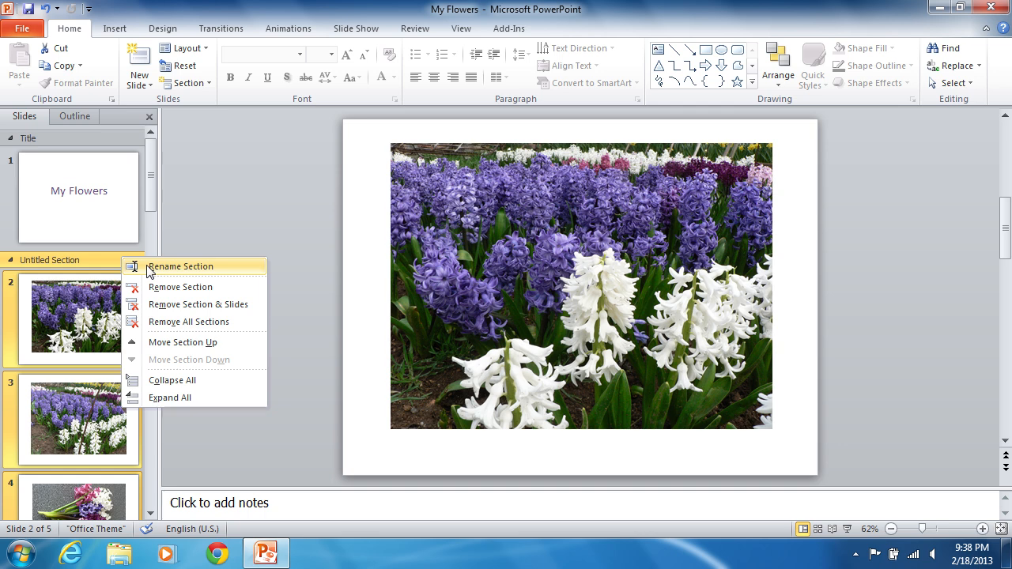
# Step: Rename the slide-2 section 'Garden' and add a 'Home' section at slide 4
pyautogui.click(181, 266)
pyautogui.write('Garden')
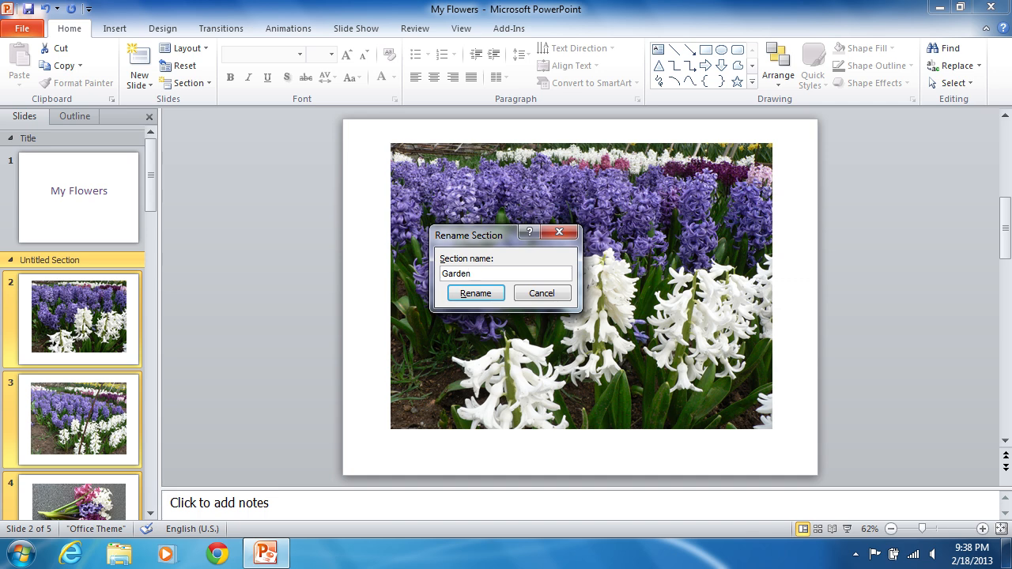
pyautogui.click(475, 293)
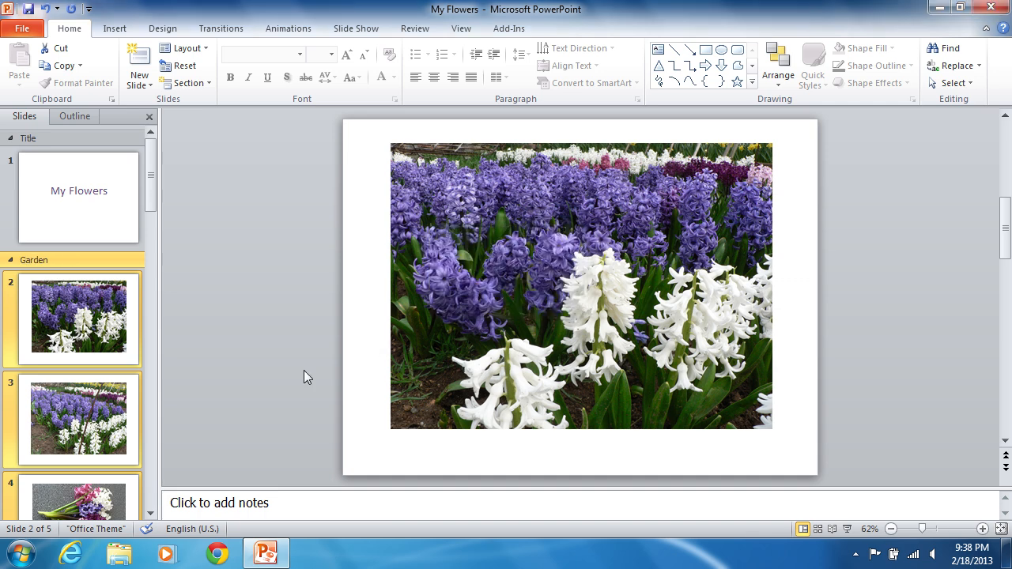
pyautogui.rightClick(79, 498)
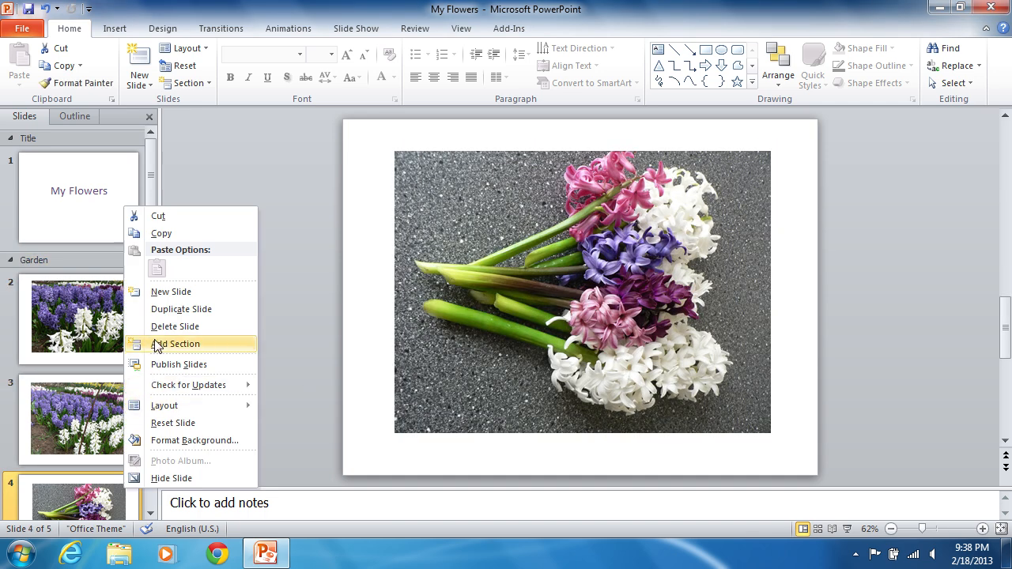
pyautogui.click(175, 344)
pyautogui.write('Home')
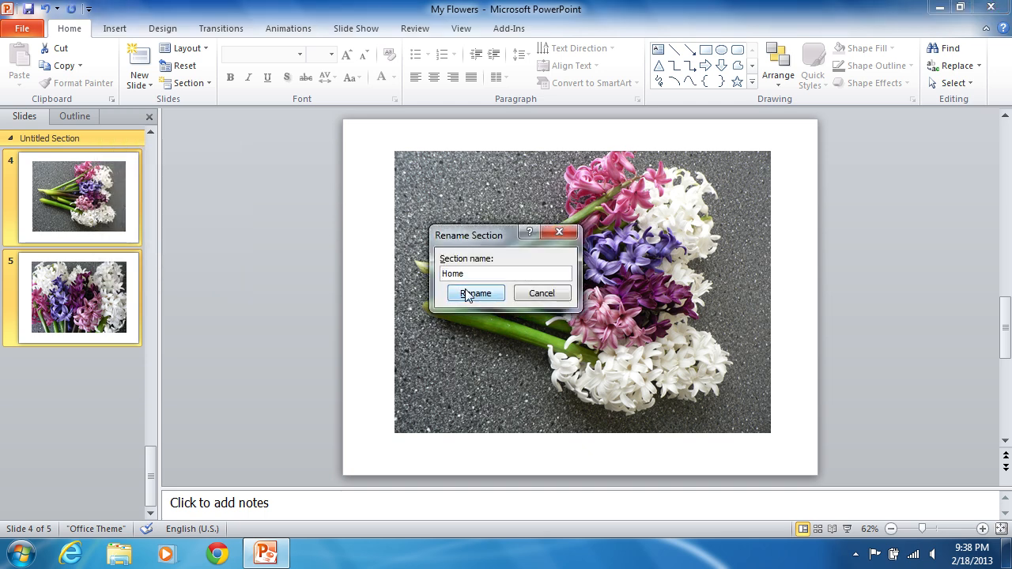
pyautogui.click(475, 294)
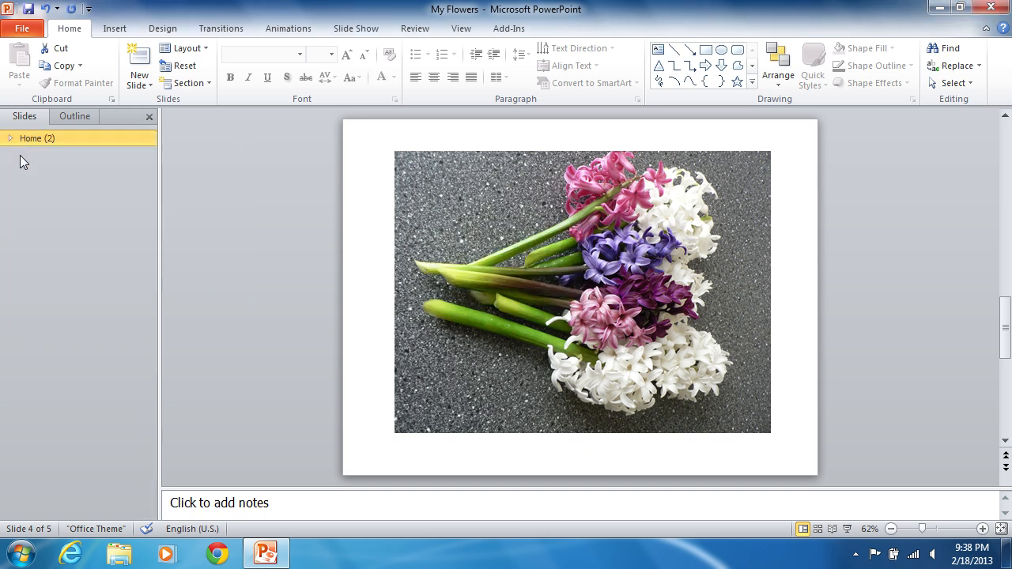